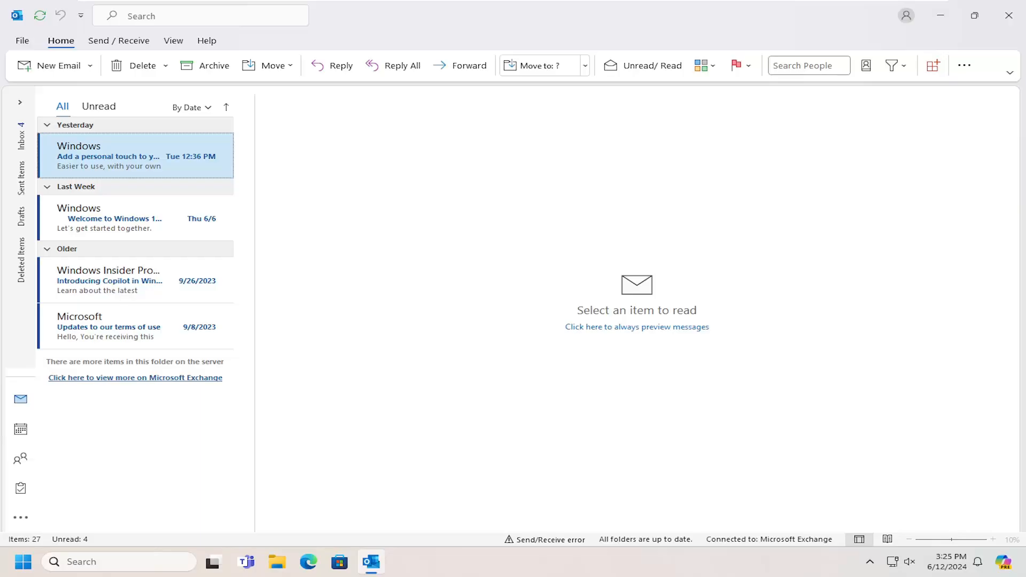
mouse_move(799, 183)
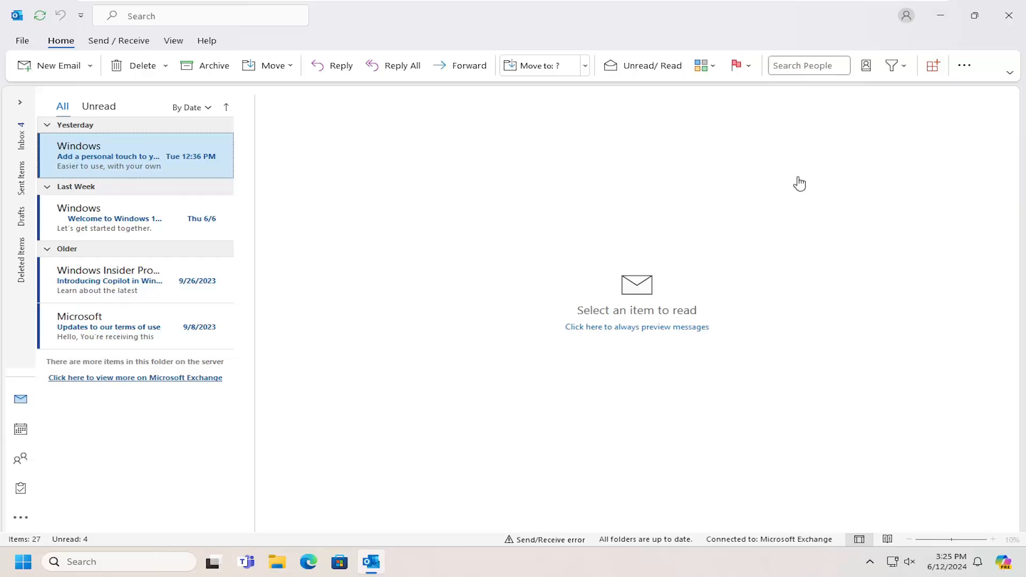
- Bring up the Account Information backstage page from the inbox
left_click(21, 40)
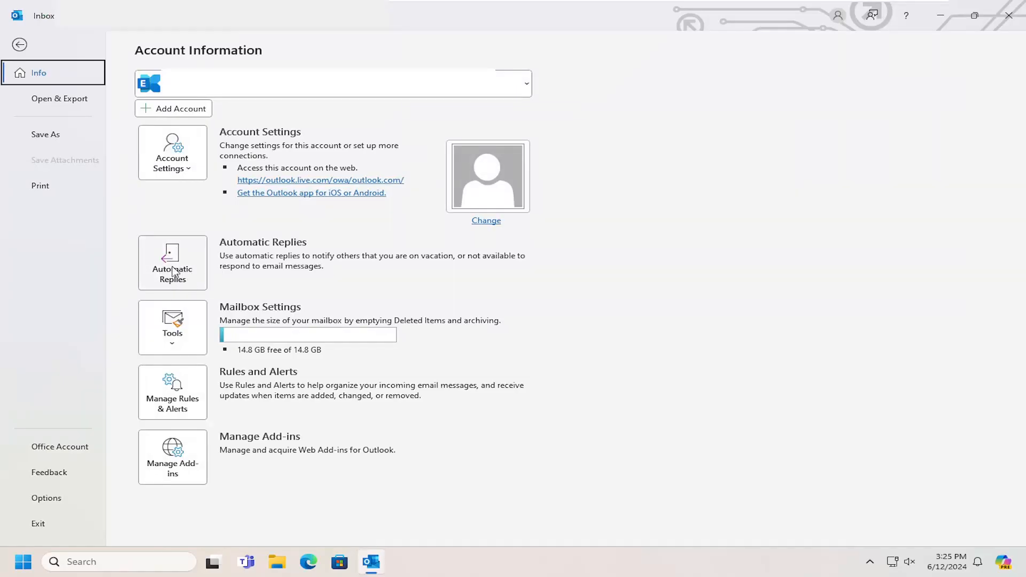
- Enable sending automatic replies only during Wed 6/12/2024 3:00 PM to Thu 6/13/2024 3:00 PM
left_click(172, 263)
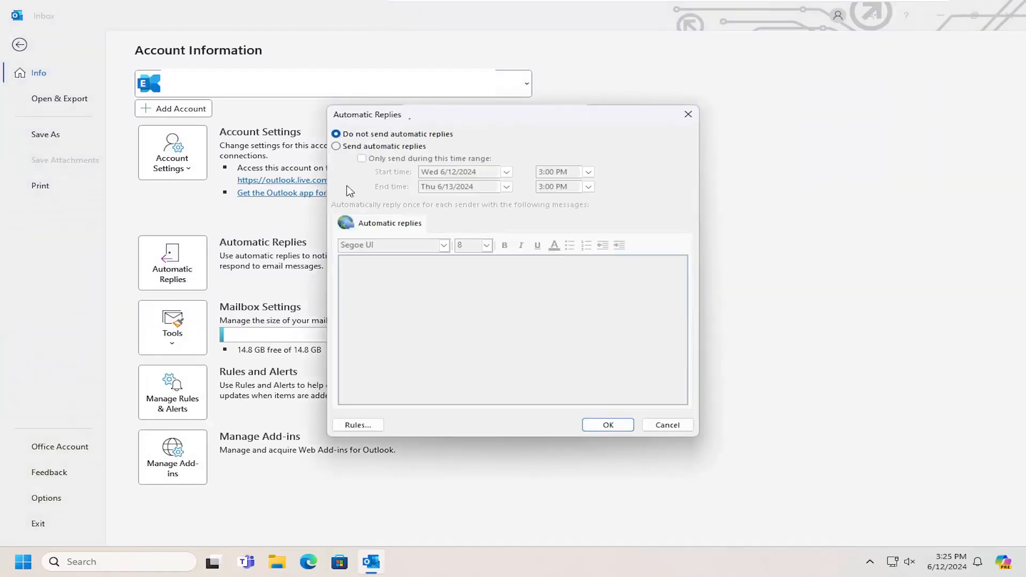
left_click(336, 147)
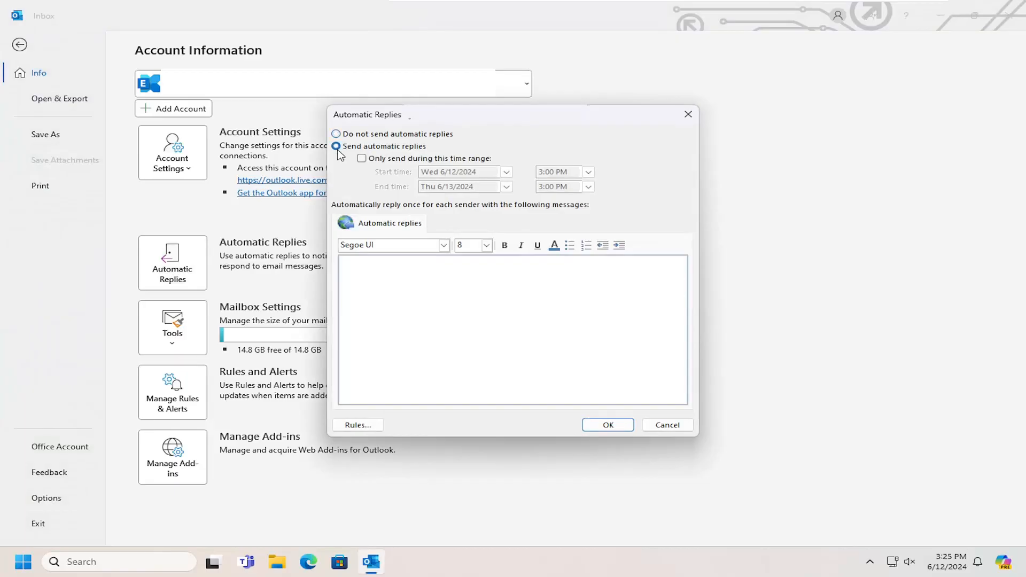
left_click(362, 158)
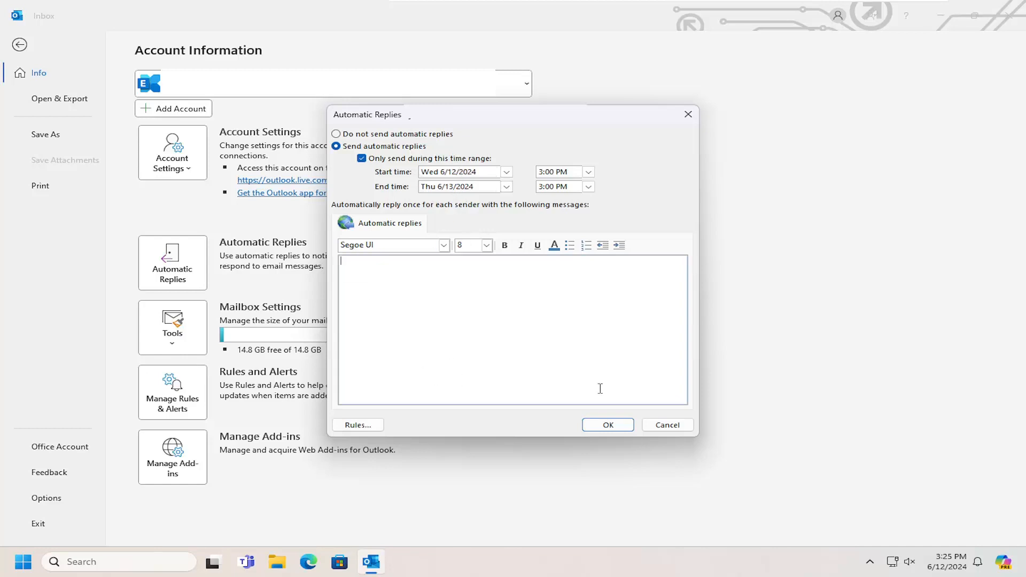
mouse_move(503, 368)
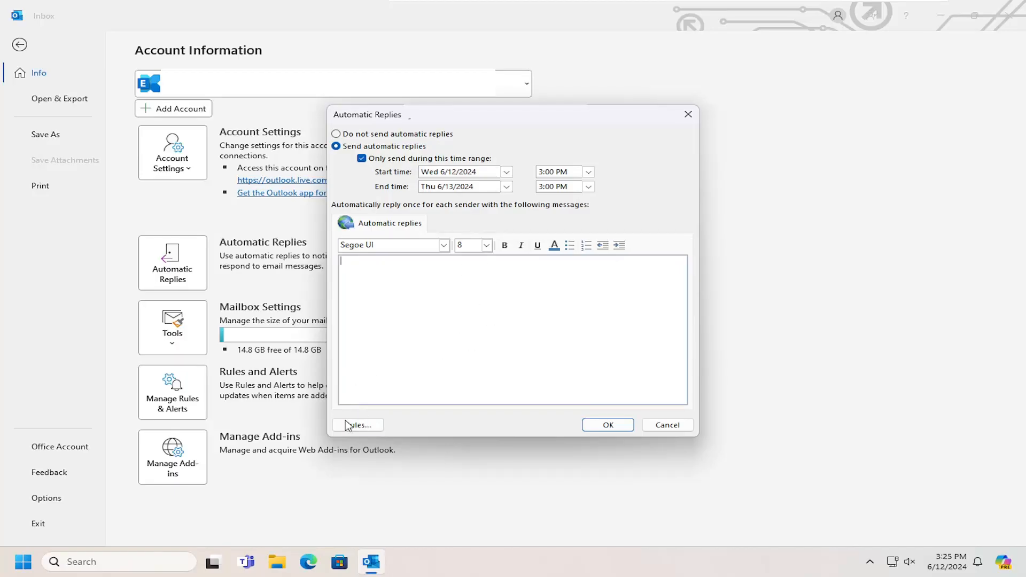
left_click(357, 424)
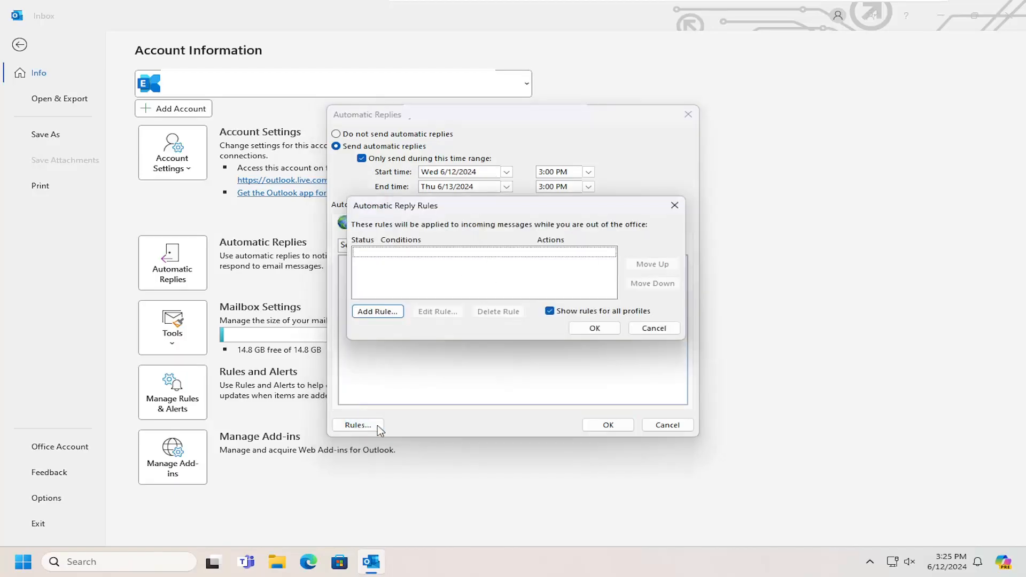
left_click(378, 311)
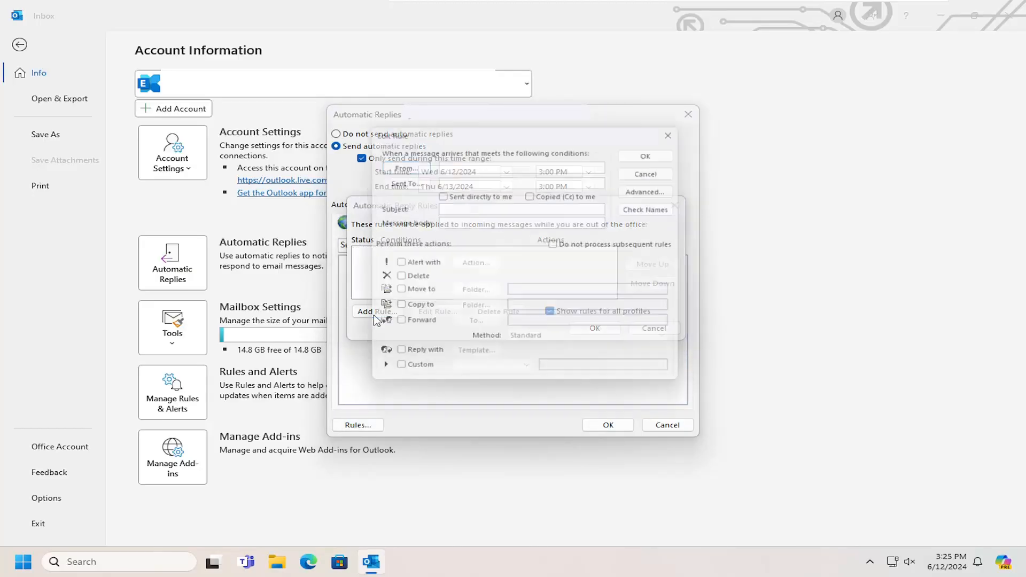
left_click(376, 311)
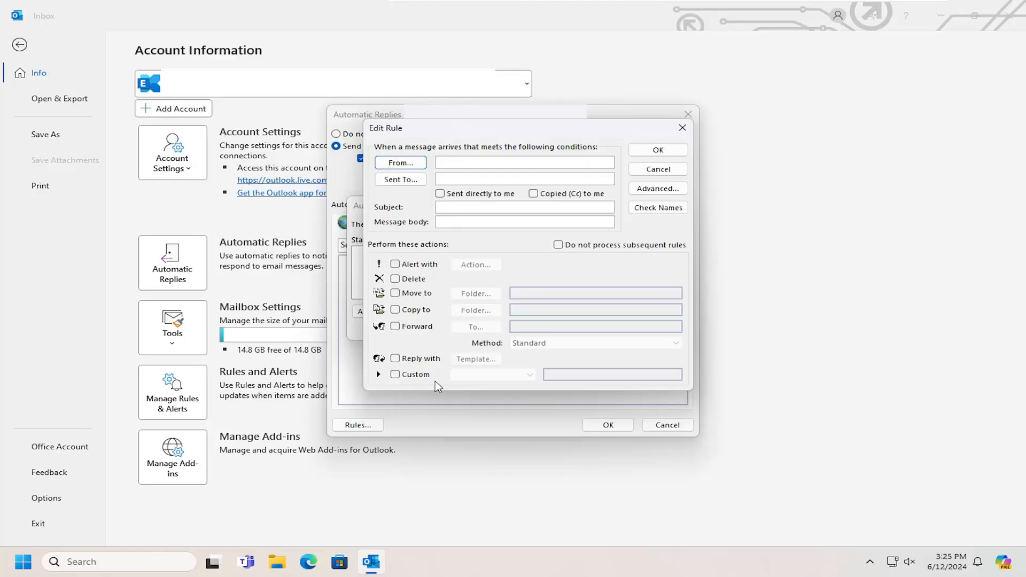
mouse_move(605, 256)
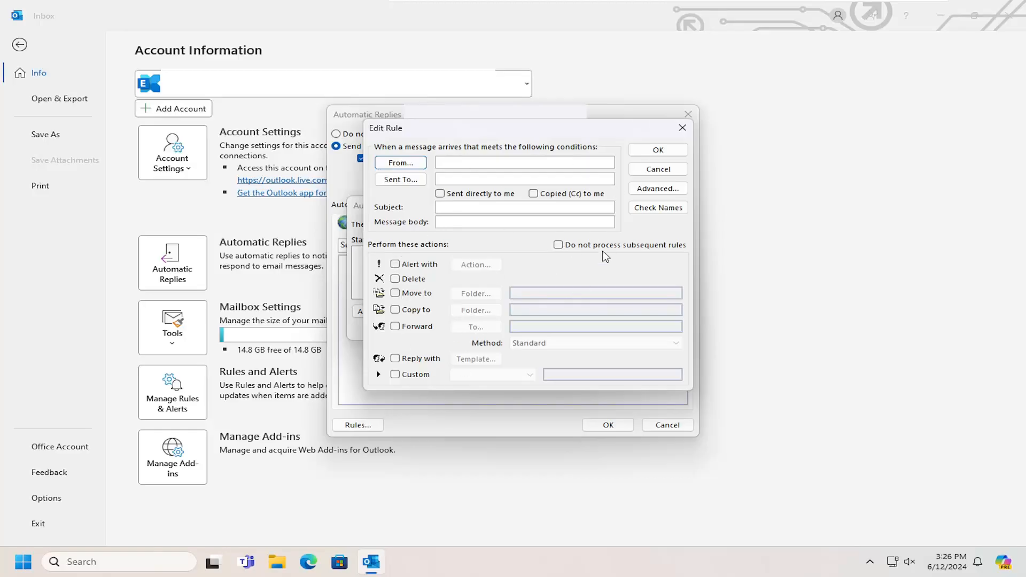
left_click(658, 169)
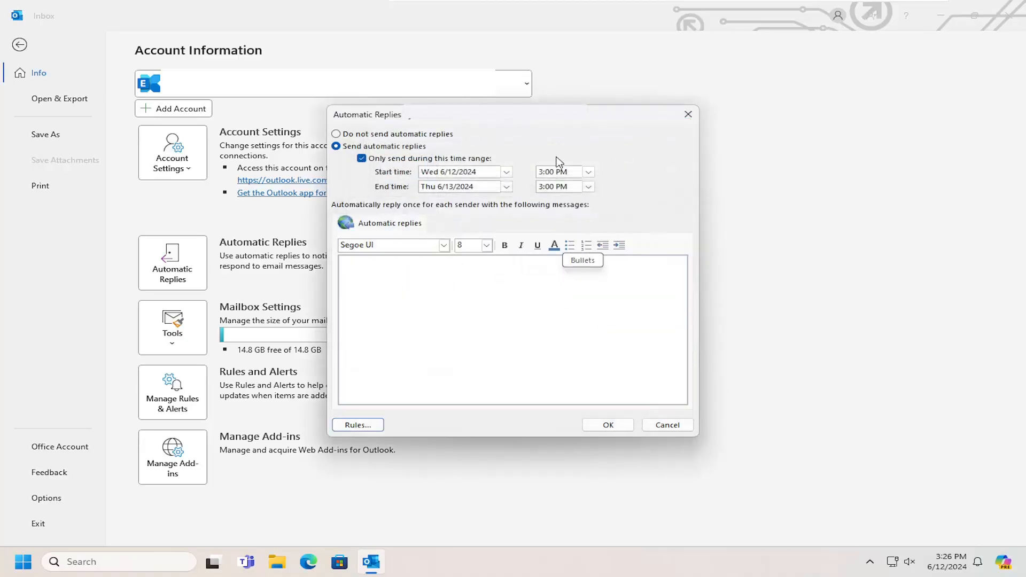
mouse_move(472, 245)
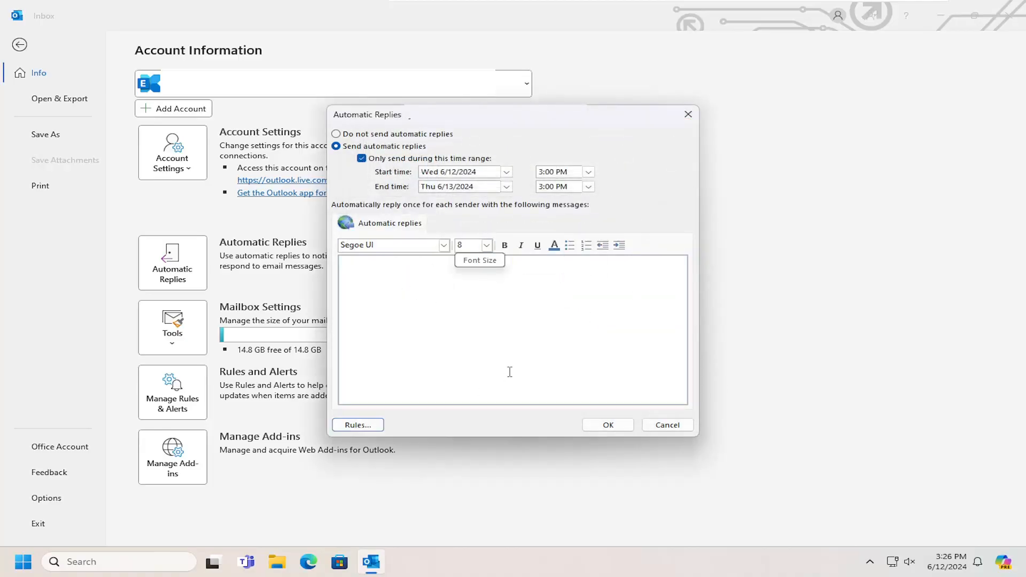
left_click(606, 425)
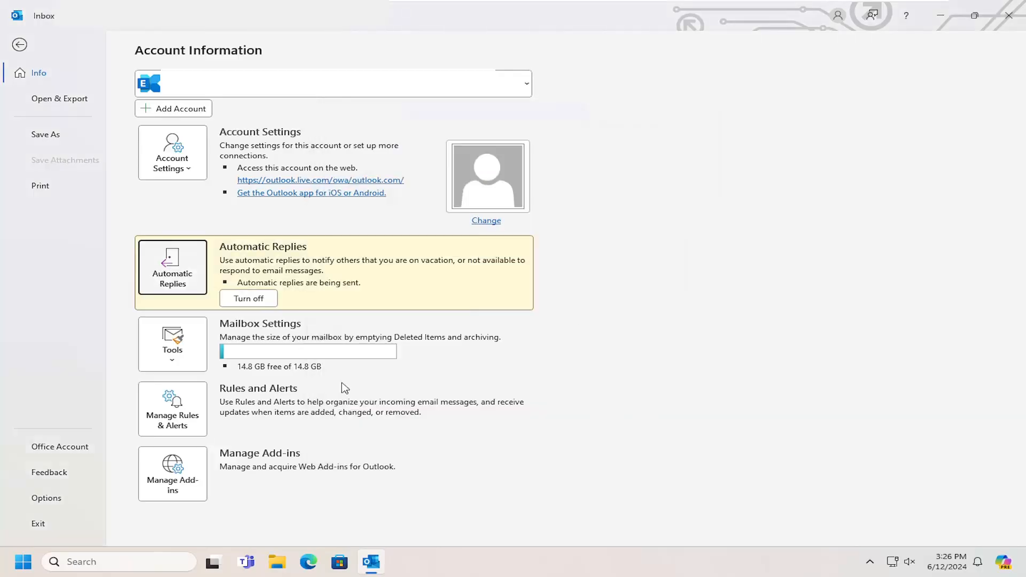
mouse_move(271, 371)
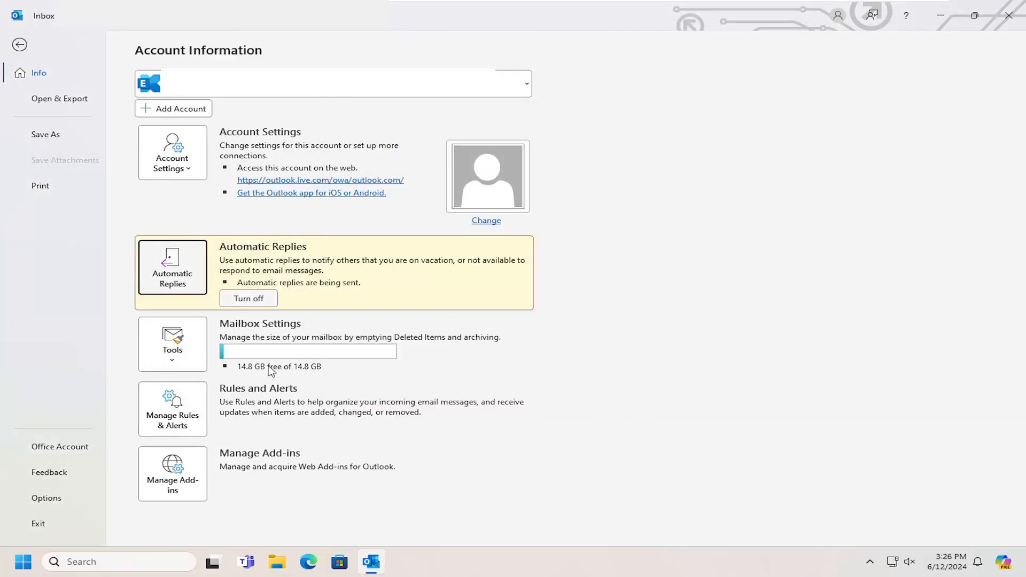
mouse_move(438, 310)
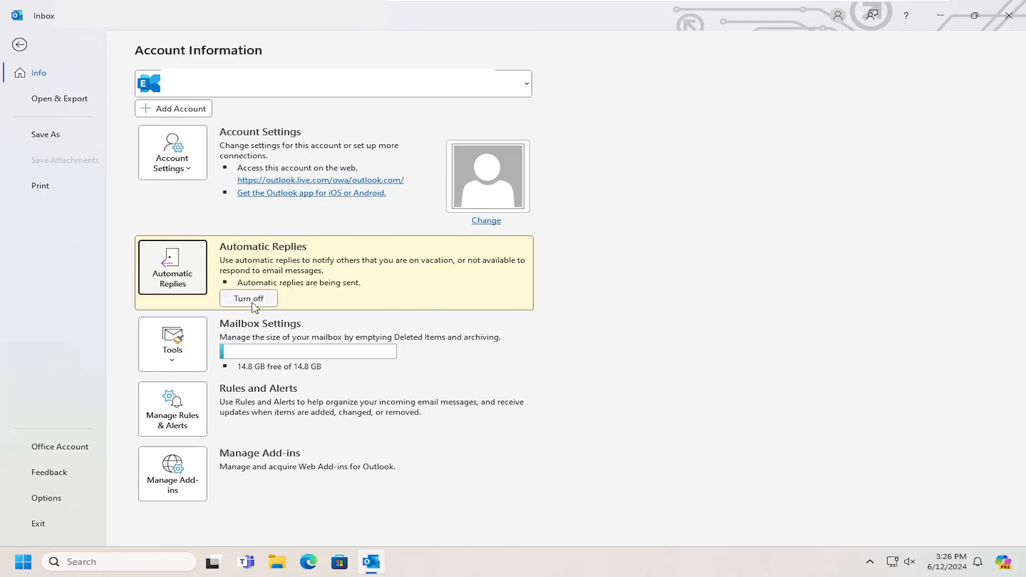
- Turn automatic replies off again from the account page banner
left_click(248, 299)
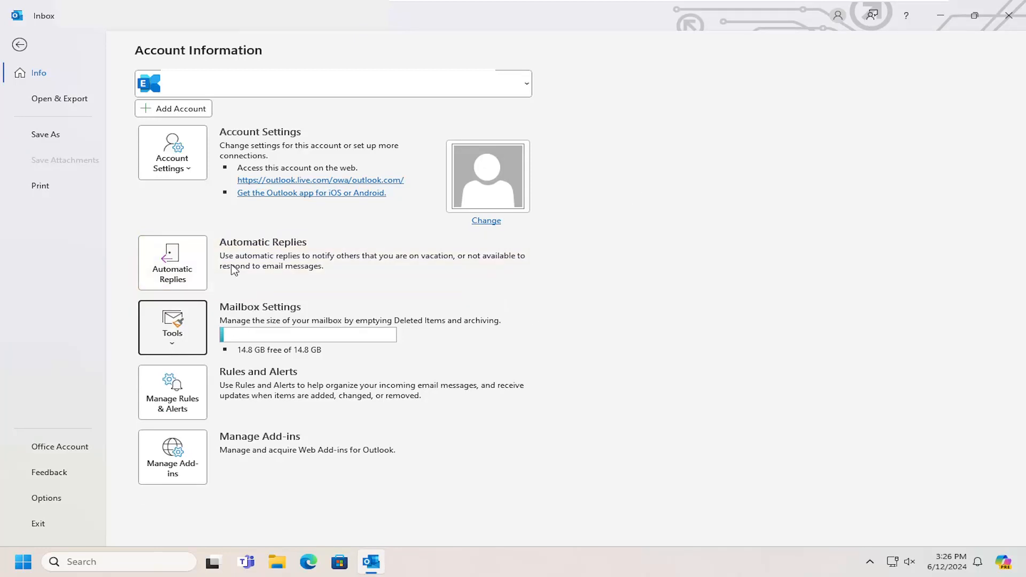